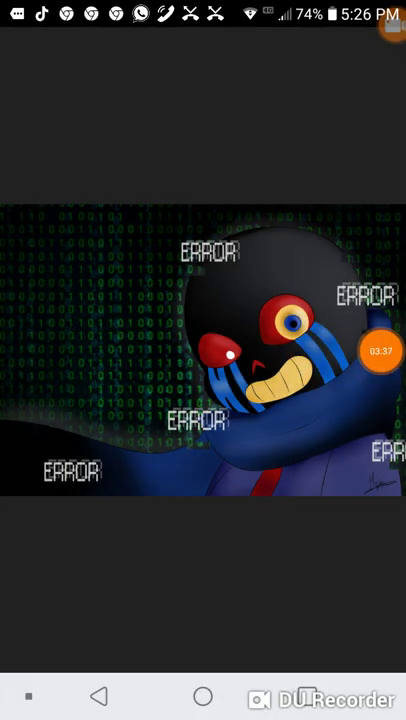
Expand the floating DU Recorder bubble to show its pause, stop and tools controls
click(378, 350)
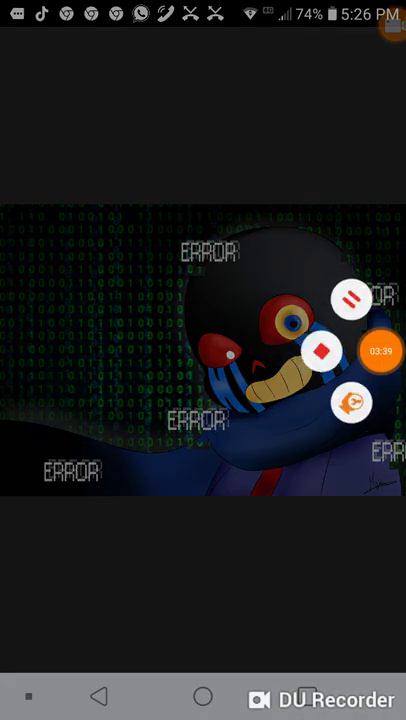